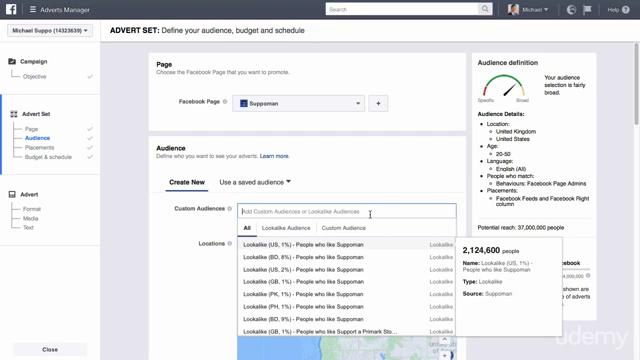
pyautogui.moveTo(358, 245)
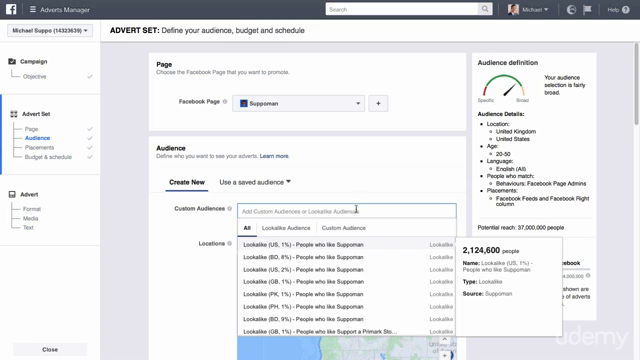
pyautogui.moveTo(323, 188)
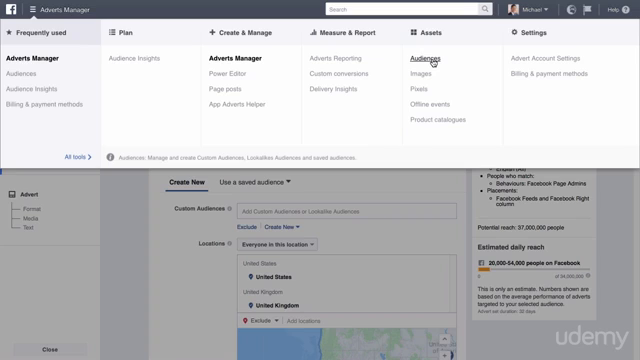
# Step: Go to the Audiences list and show the Custom, Lookalike and Saved audience options
pyautogui.click(427, 60)
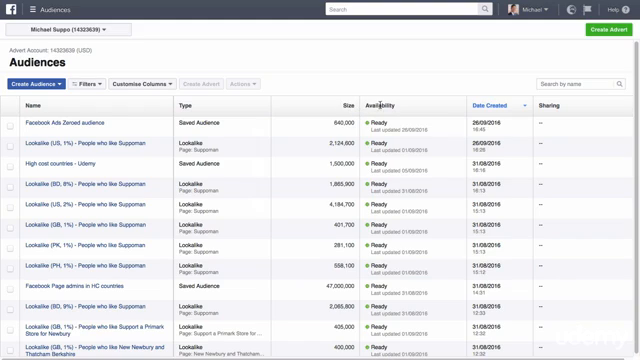
pyautogui.moveTo(398, 110)
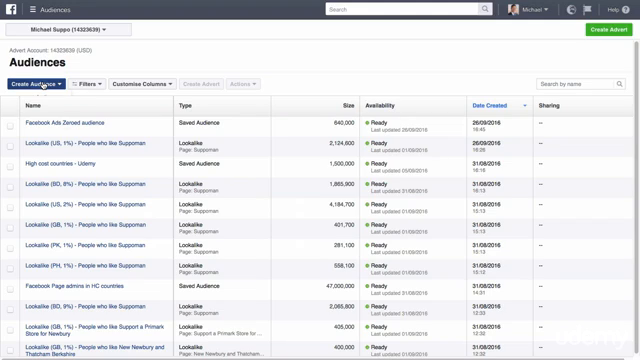
pyautogui.click(44, 85)
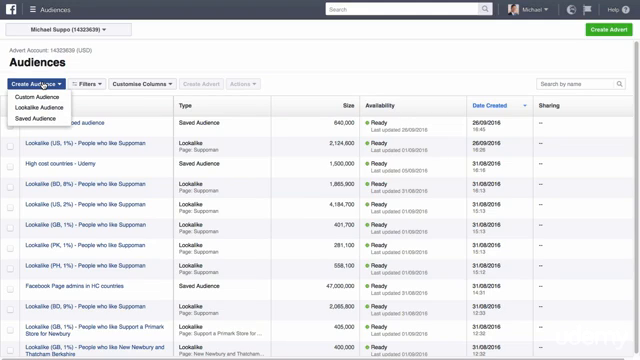
pyautogui.moveTo(46, 95)
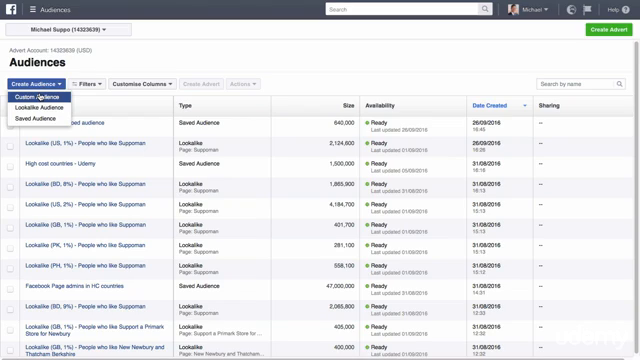
pyautogui.moveTo(50, 104)
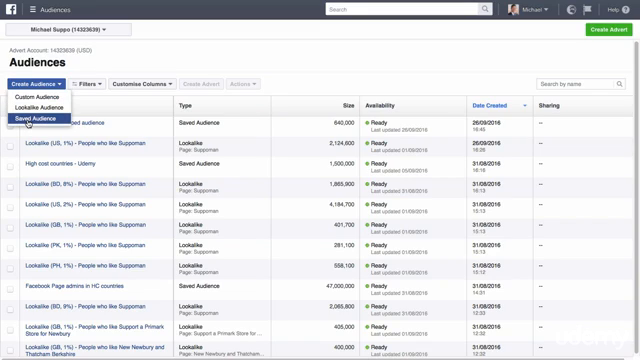
pyautogui.moveTo(40, 96)
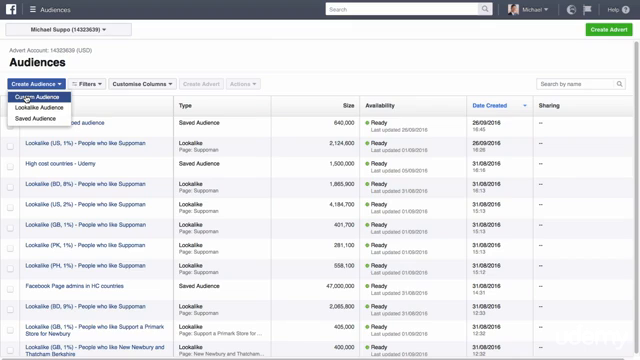
# Step: Choose Custom Audience to open the Create a Custom Audience dialog
pyautogui.click(42, 99)
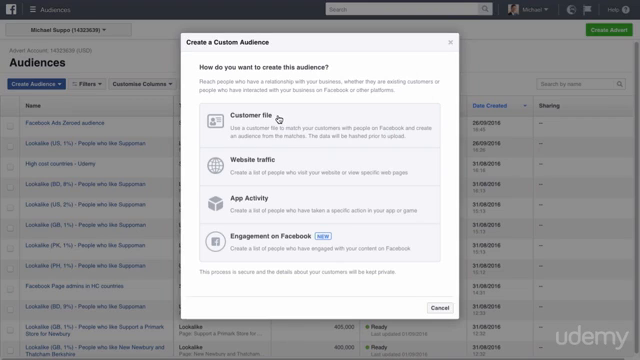
pyautogui.moveTo(278, 158)
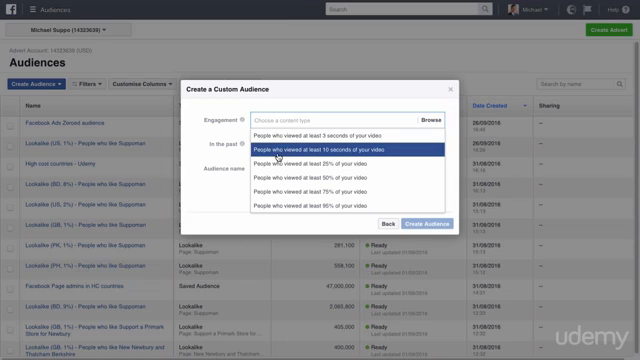
pyautogui.moveTo(330, 163)
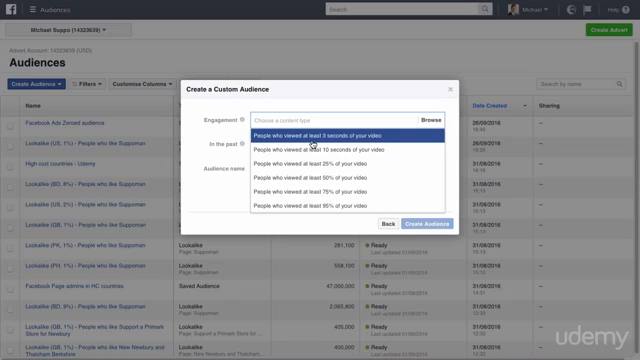
pyautogui.moveTo(325, 148)
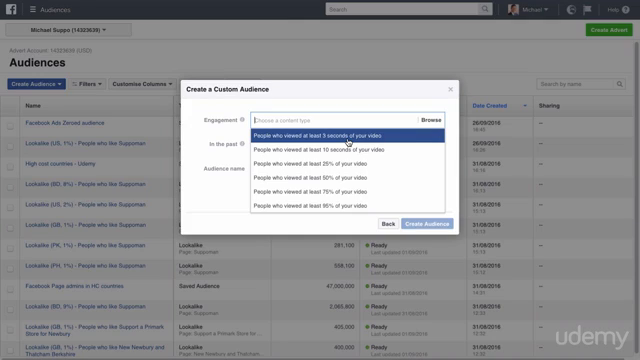
# Step: Select 'People who viewed at least 10 seconds' and browse the Suppoman page's videos
pyautogui.click(328, 149)
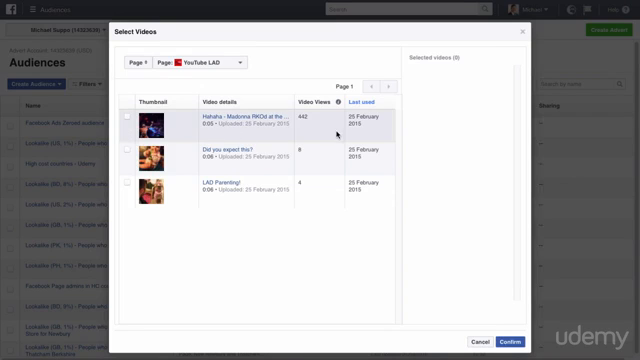
pyautogui.click(210, 63)
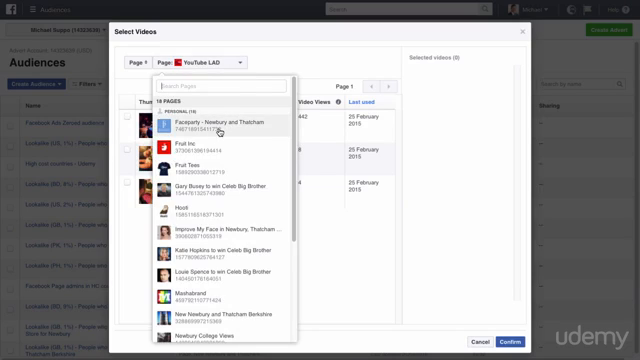
pyautogui.scroll(-3)
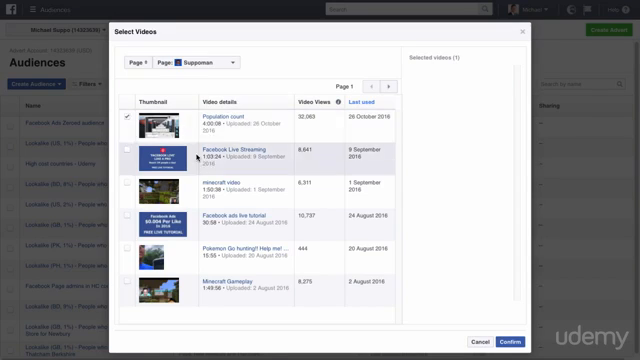
# Step: Confirm the selected video and enter a shorter look-back period in the 'In the past' days field
pyautogui.click(513, 341)
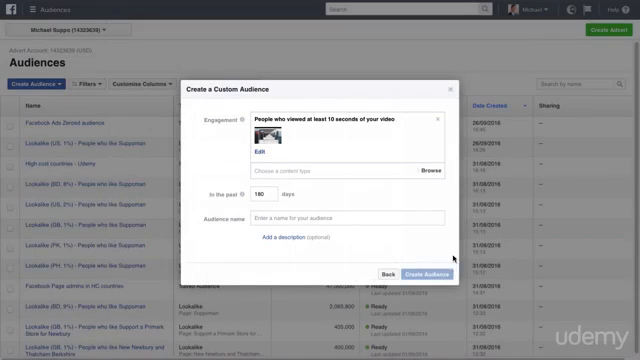
pyautogui.click(262, 197)
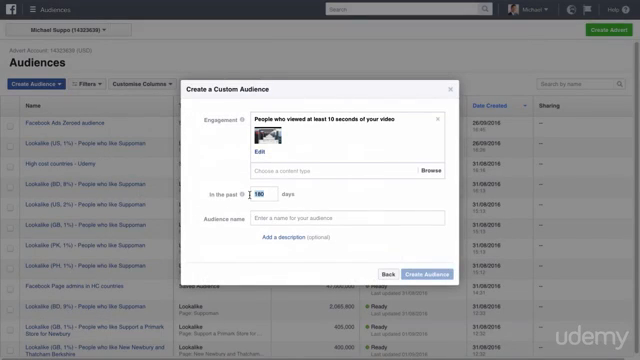
pyautogui.write('2')
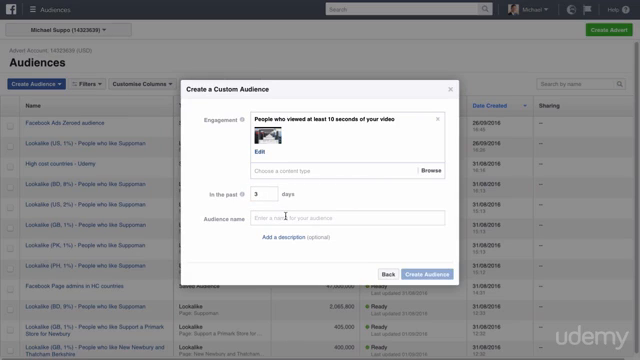
pyautogui.write('10')
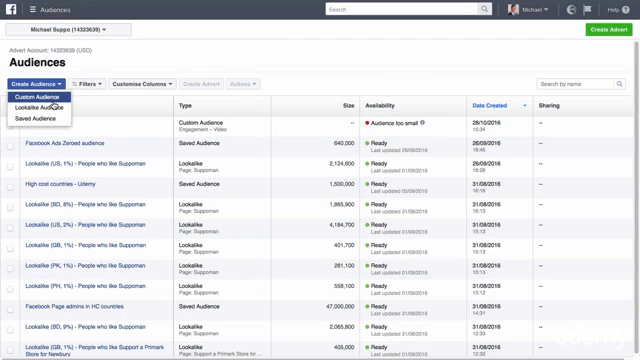
pyautogui.moveTo(44, 104)
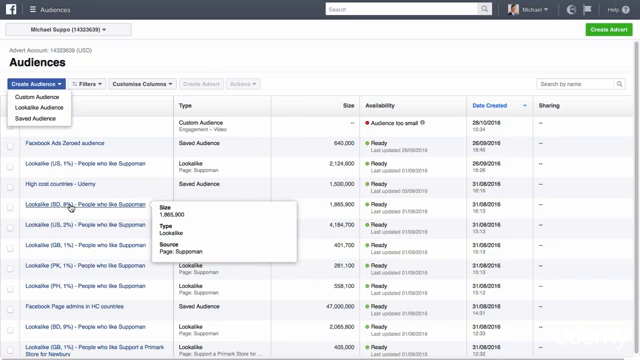
pyautogui.moveTo(70, 225)
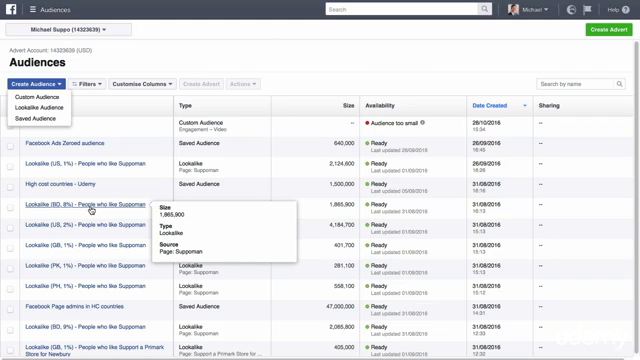
# Step: Choose Lookalike Audience from the Create Audience options
pyautogui.click(54, 113)
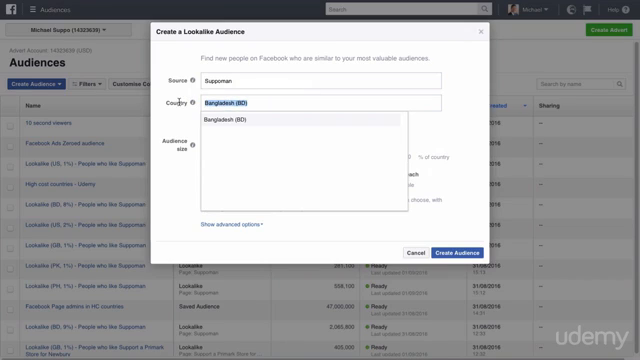
# Step: Change the lookalike country to United States (US)
pyautogui.write('United states')
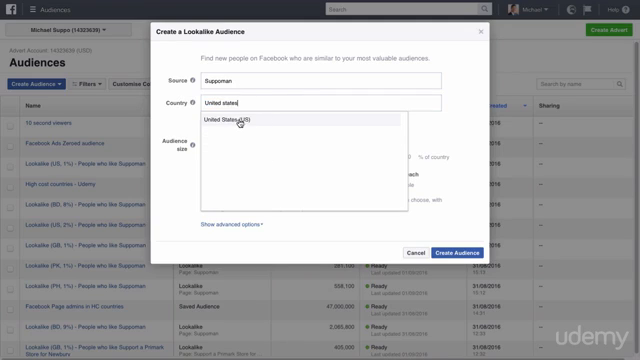
pyautogui.moveTo(330, 62)
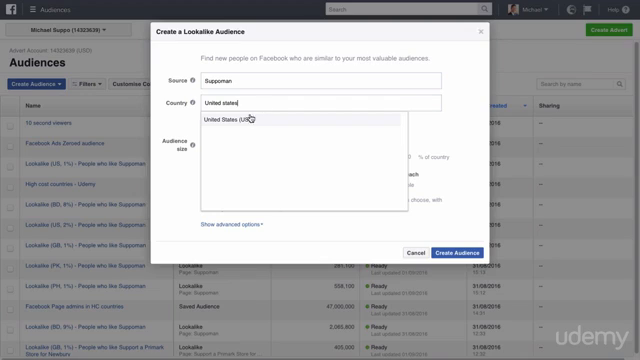
pyautogui.click(245, 123)
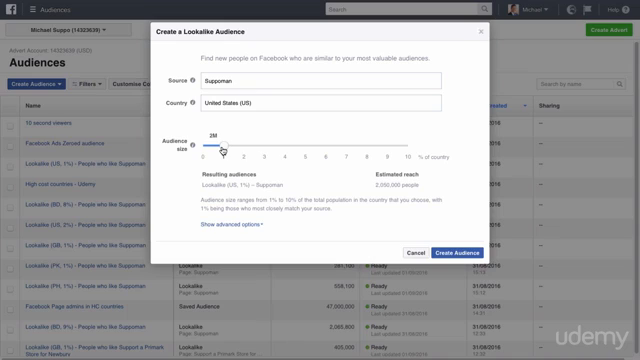
# Step: Slide the audience size through 10%, 1%, 2% and 3%, comparing estimated reach
pyautogui.moveTo(226, 151); pyautogui.dragTo(410, 151)
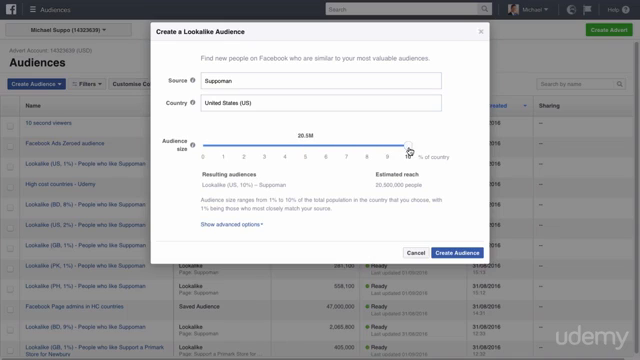
pyautogui.moveTo(405, 150); pyautogui.dragTo(213, 150)
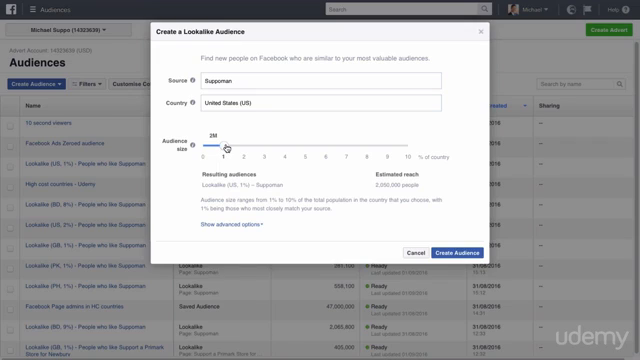
pyautogui.moveTo(221, 144); pyautogui.dragTo(246, 144)
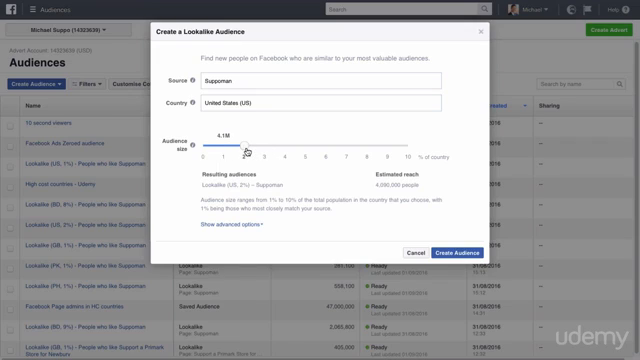
pyautogui.moveTo(241, 147); pyautogui.dragTo(268, 147)
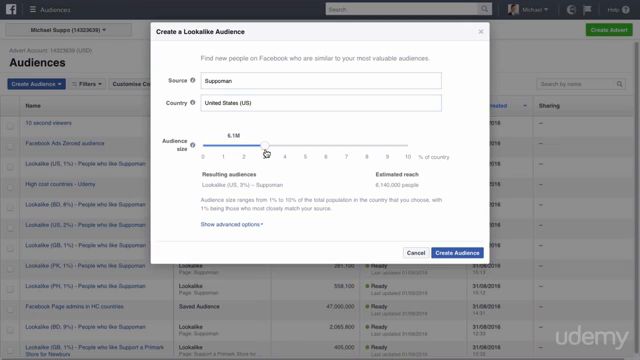
pyautogui.moveTo(275, 148); pyautogui.dragTo(252, 148)
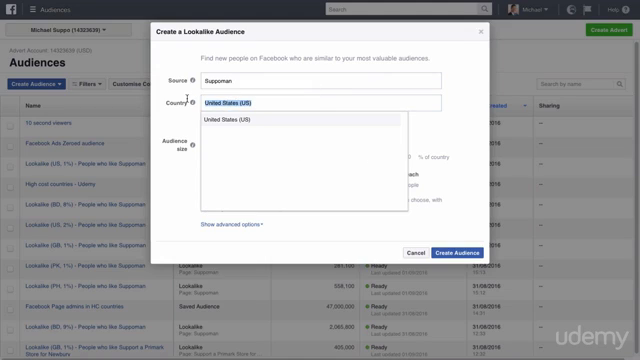
pyautogui.click(310, 124)
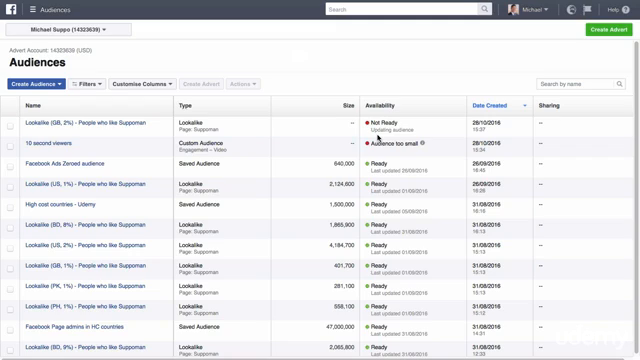
pyautogui.moveTo(428, 123)
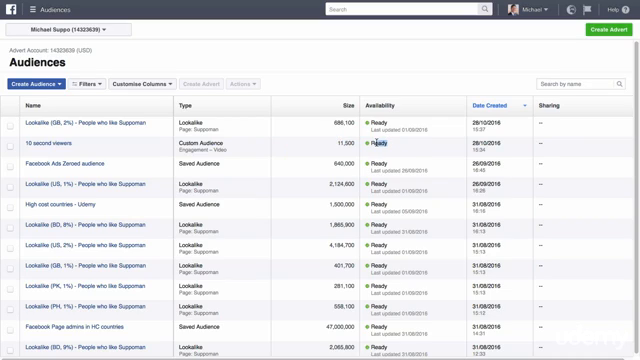
pyautogui.moveTo(372, 85)
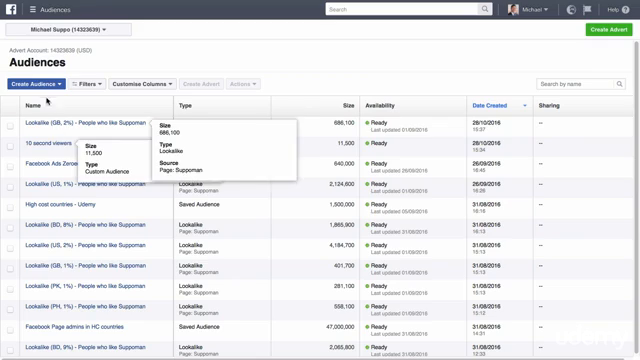
# Step: Open and close the Create Audience options while both audiences finish updating
pyautogui.click(44, 84)
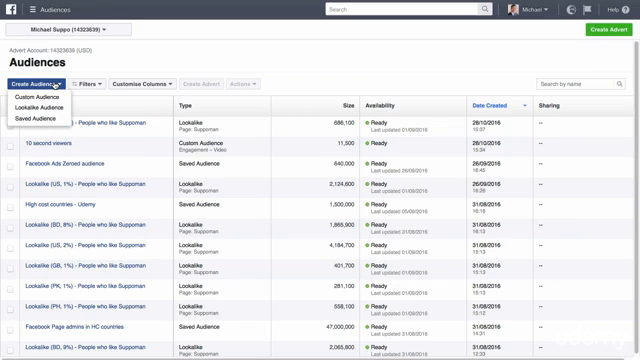
pyautogui.click(49, 84)
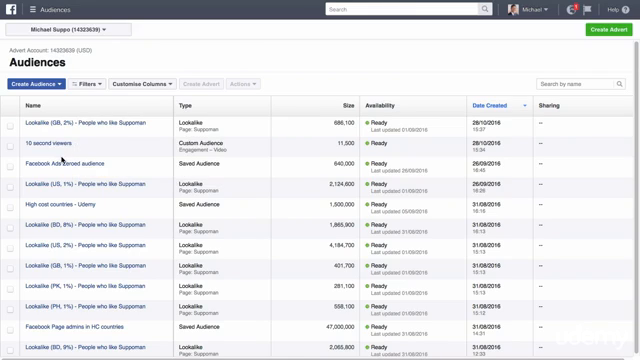
pyautogui.moveTo(60, 186)
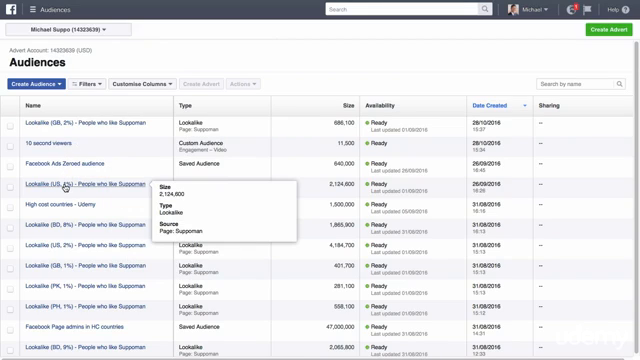